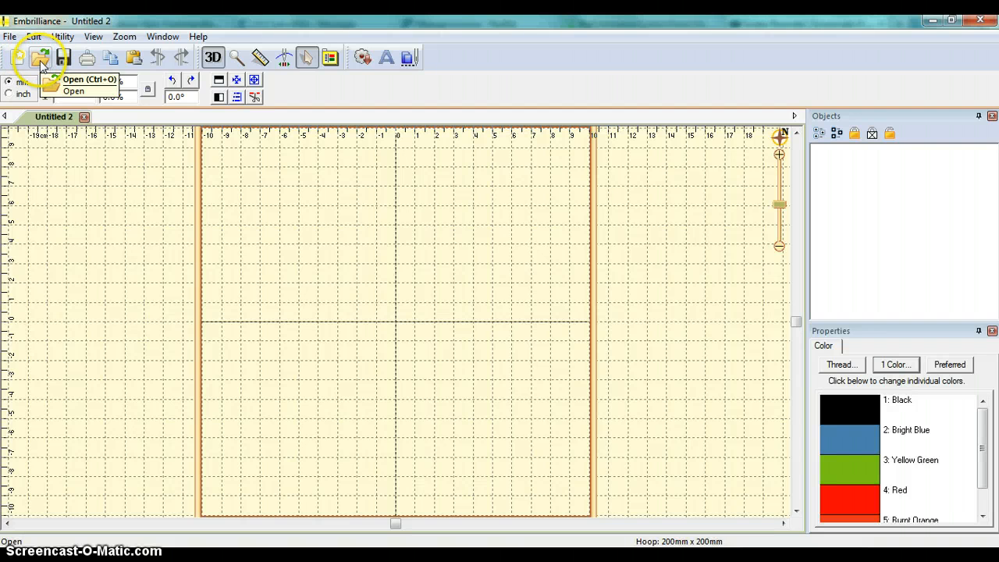
Step: Open the Select File dialog from the File menu
left_click(9, 36)
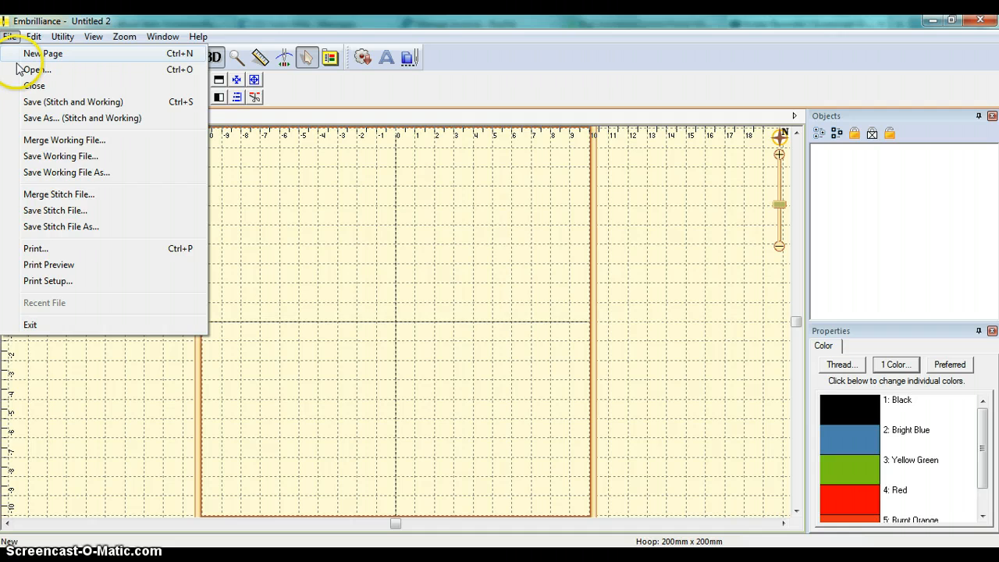
left_click(36, 70)
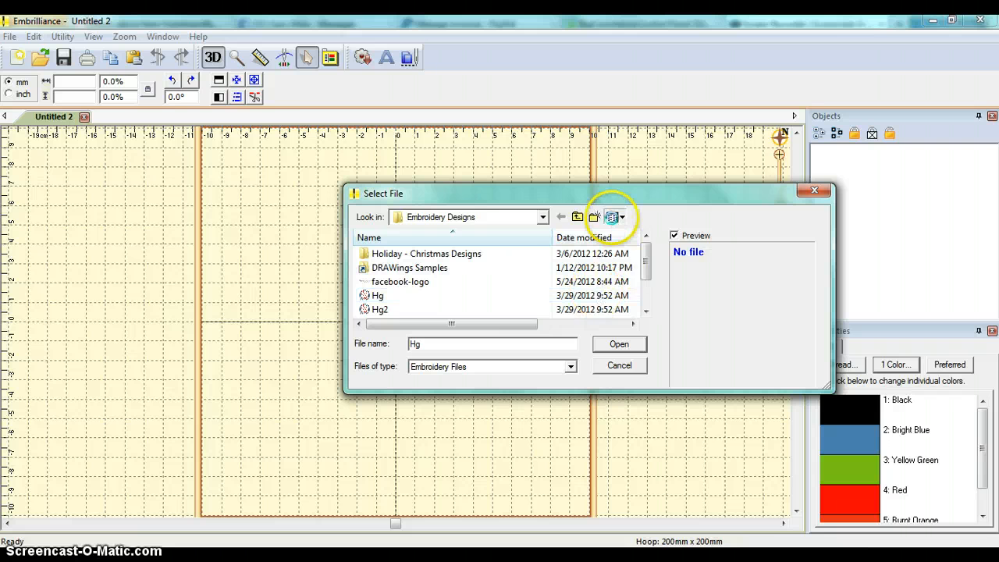
Step: Switch the dialog to large icons and open the Hg mockingjay design
left_click(617, 217)
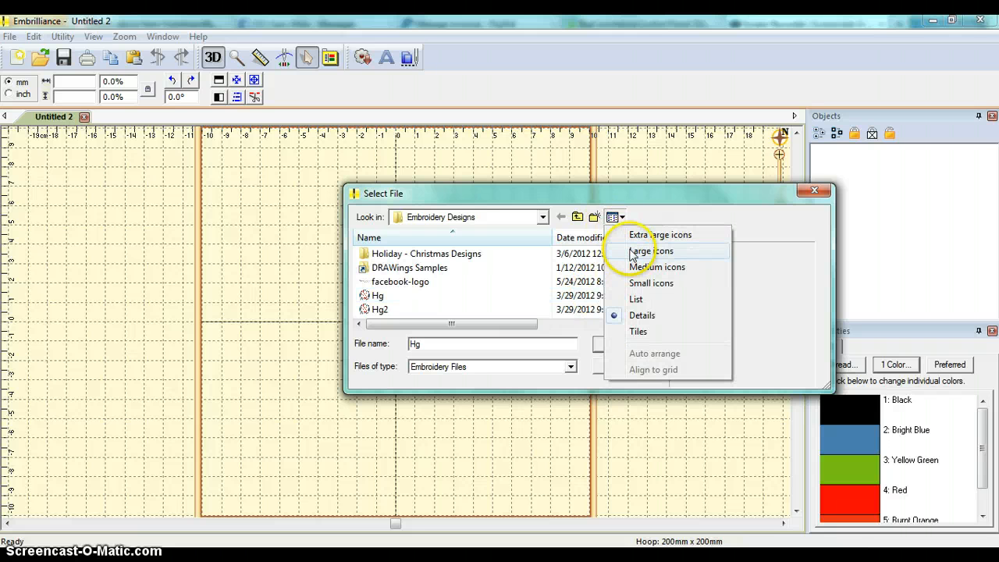
left_click(650, 250)
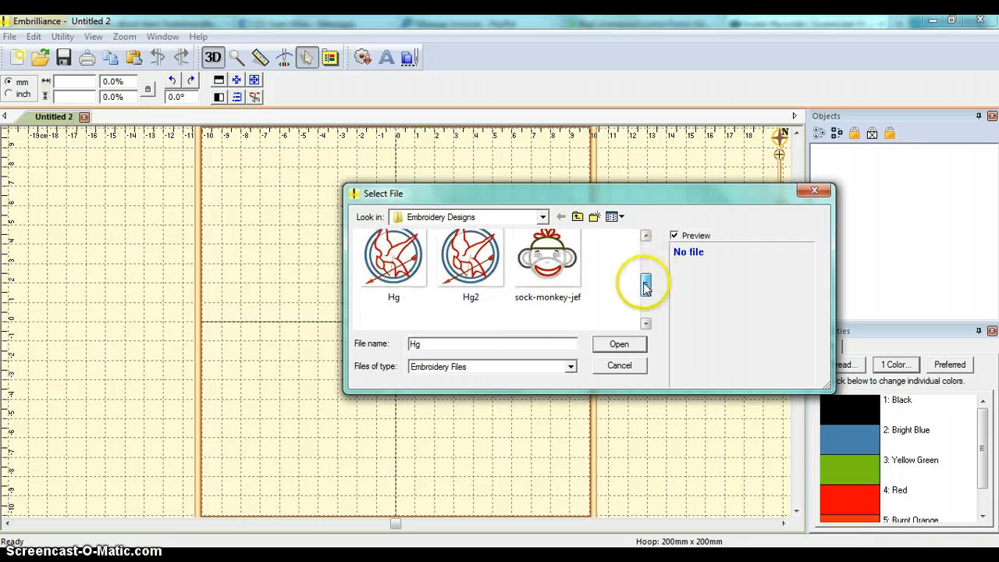
left_click(393, 258)
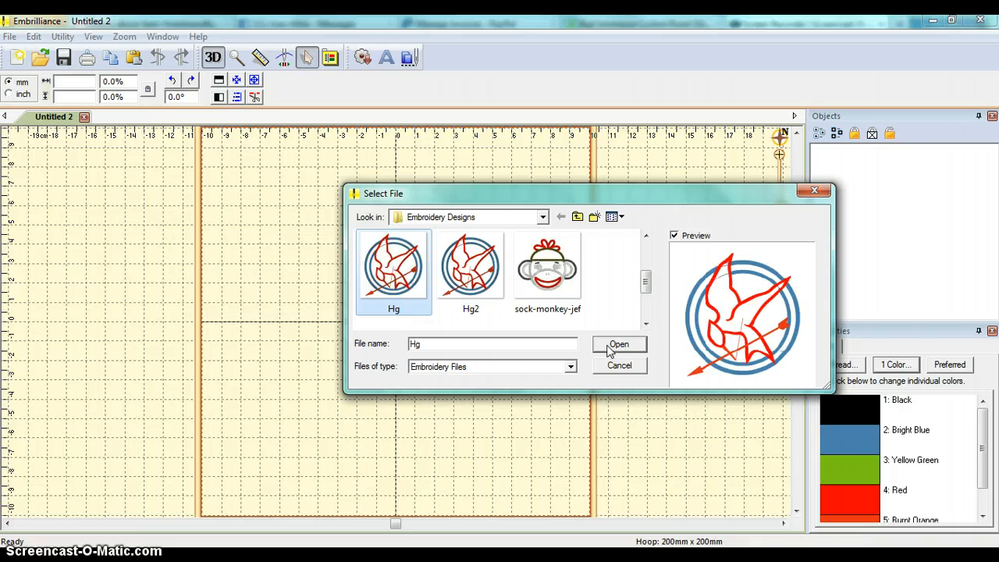
left_click(618, 344)
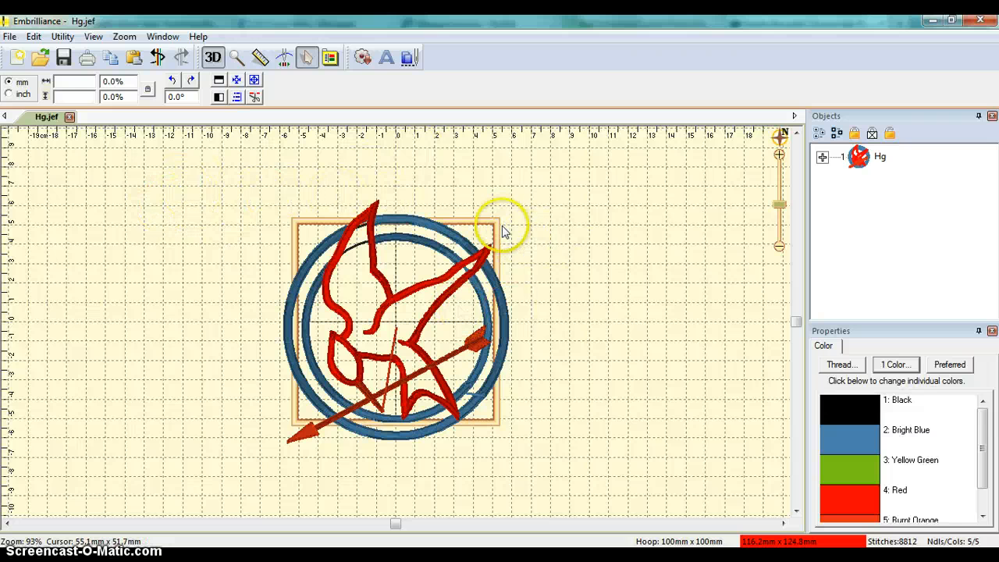
mouse_move(250, 258)
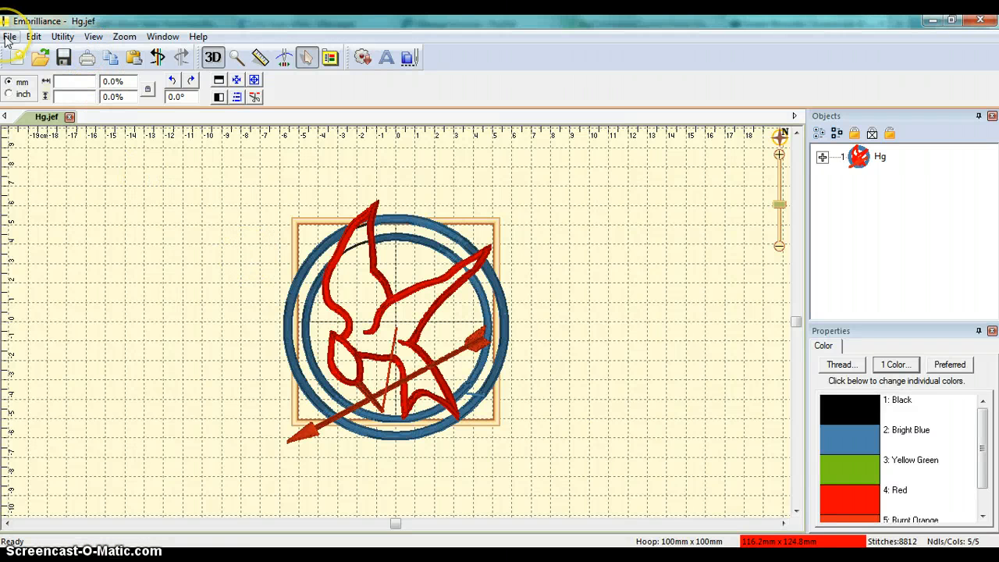
Step: Show the File menu again with Hg.jef loaded
left_click(10, 36)
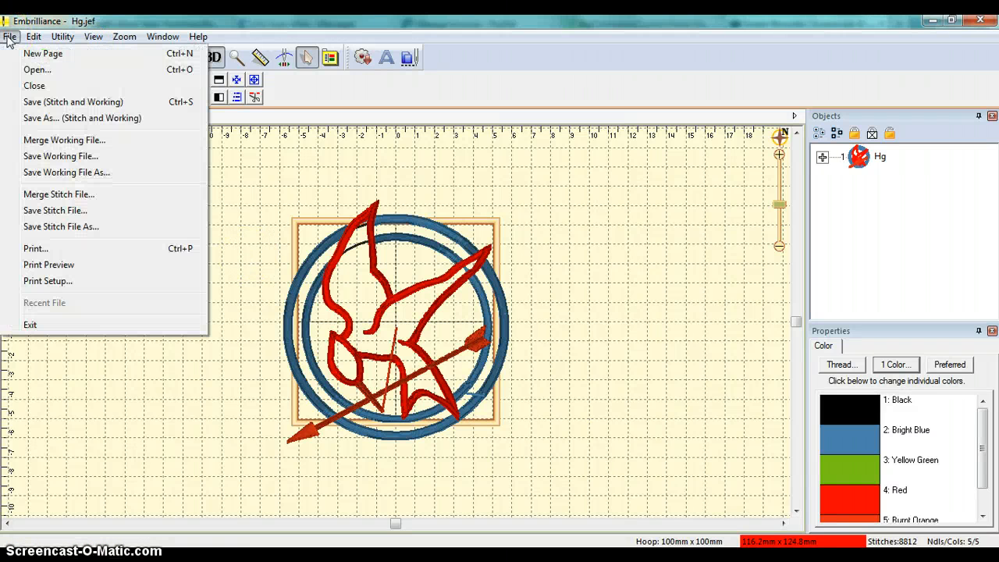
mouse_move(260, 204)
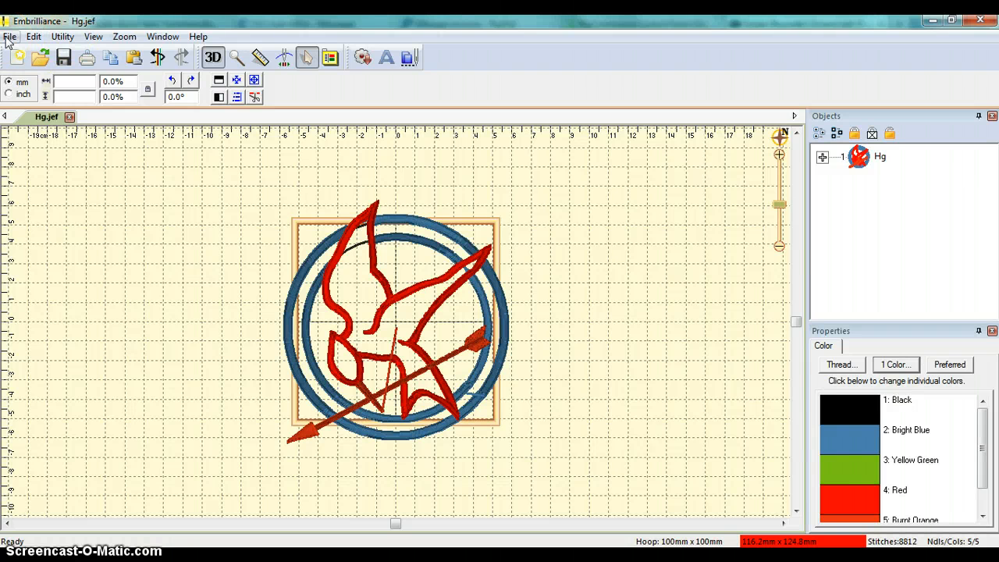
left_click(10, 37)
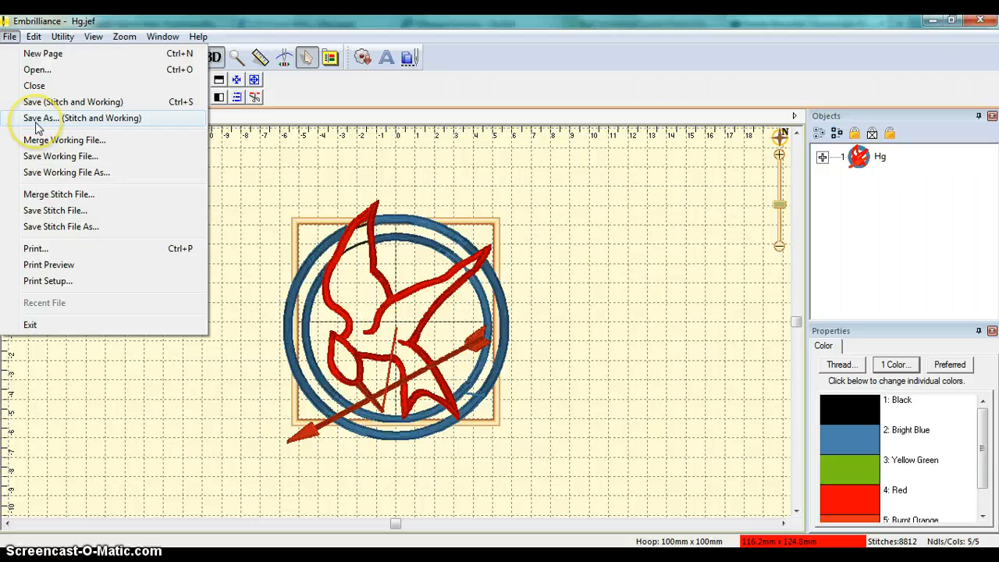
Step: Start Save As and enter the file name Hunger-Games
left_click(40, 118)
type("Hunger")
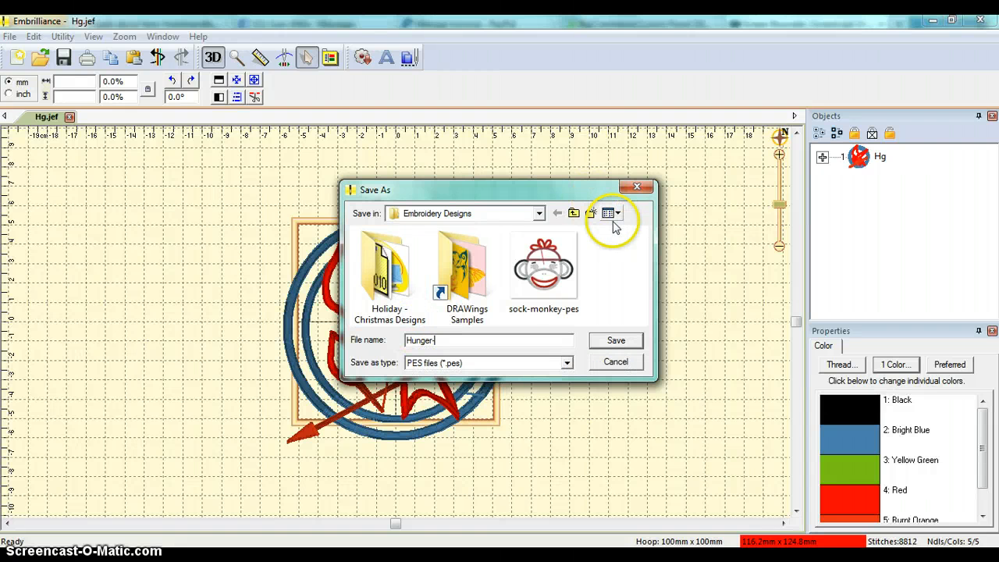
type("Games")
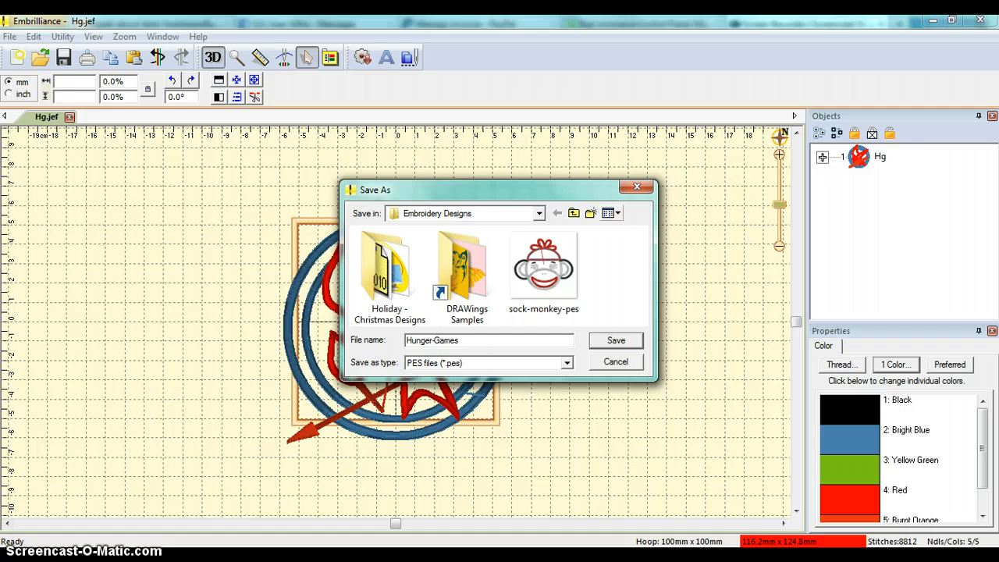
Step: Set the save type to PES files (*.pes) and save Hunger-Games
left_click(567, 362)
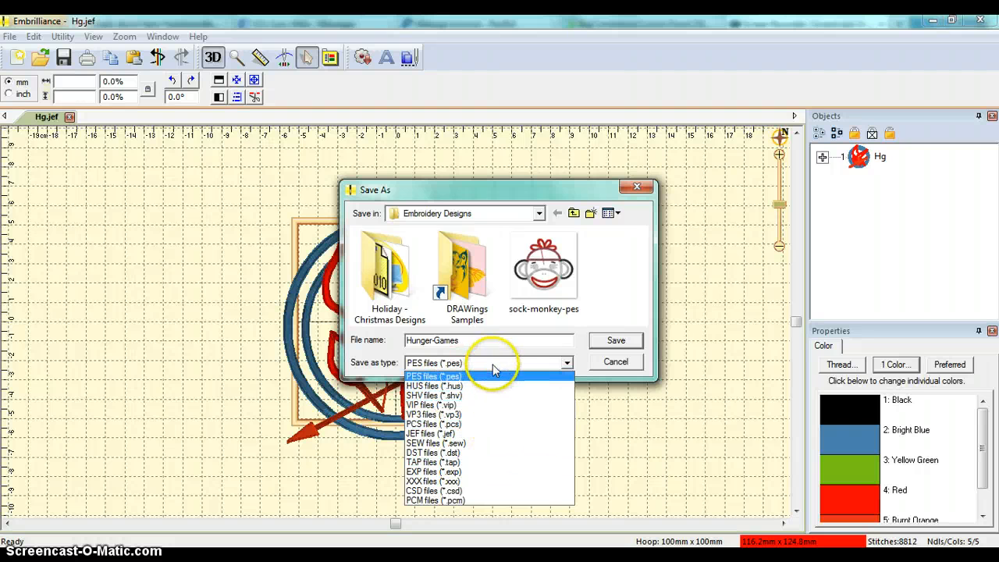
mouse_move(480, 385)
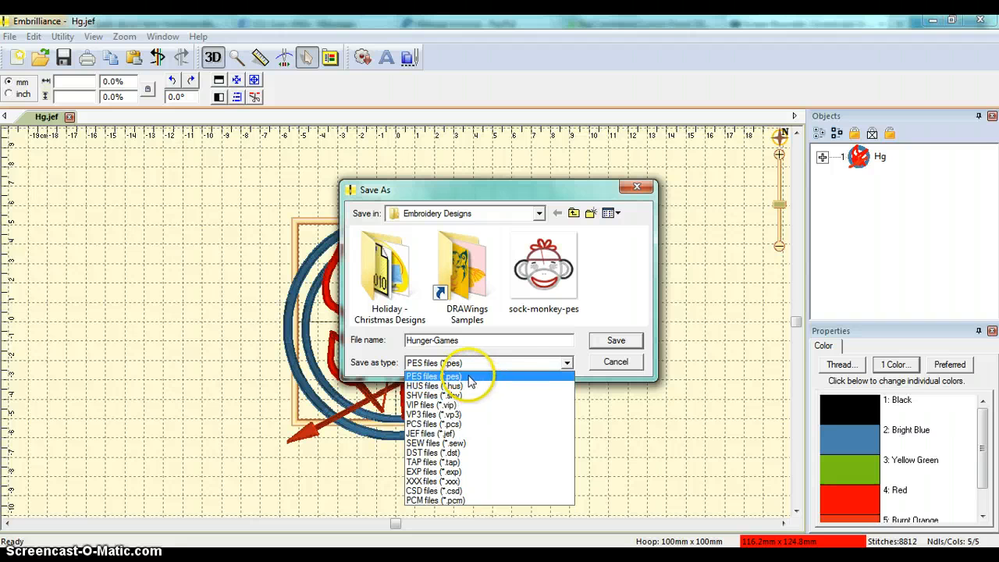
left_click(434, 376)
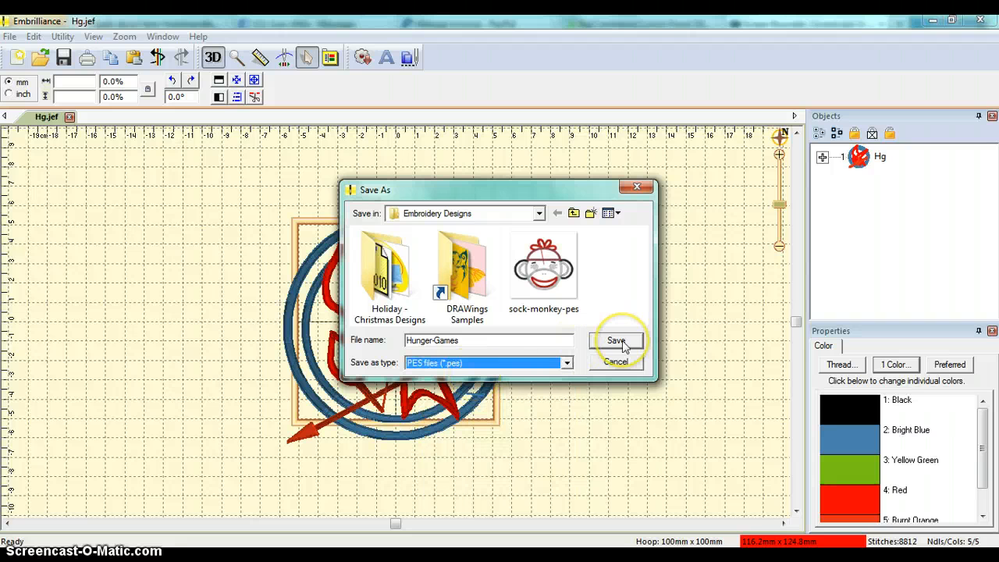
left_click(615, 340)
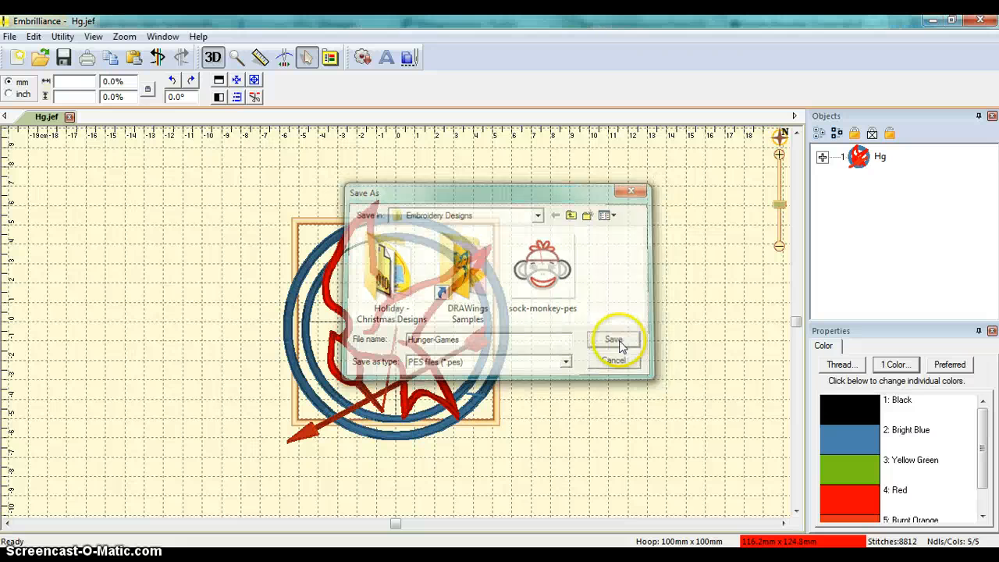
Step: Confirm the save so the design shows the name Hunger-Games
left_click(615, 339)
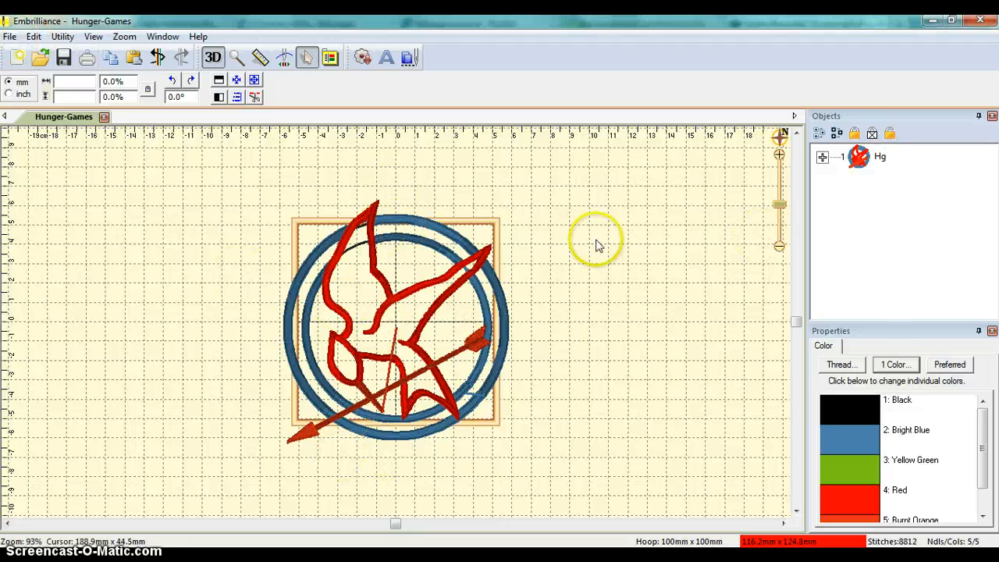
mouse_move(269, 195)
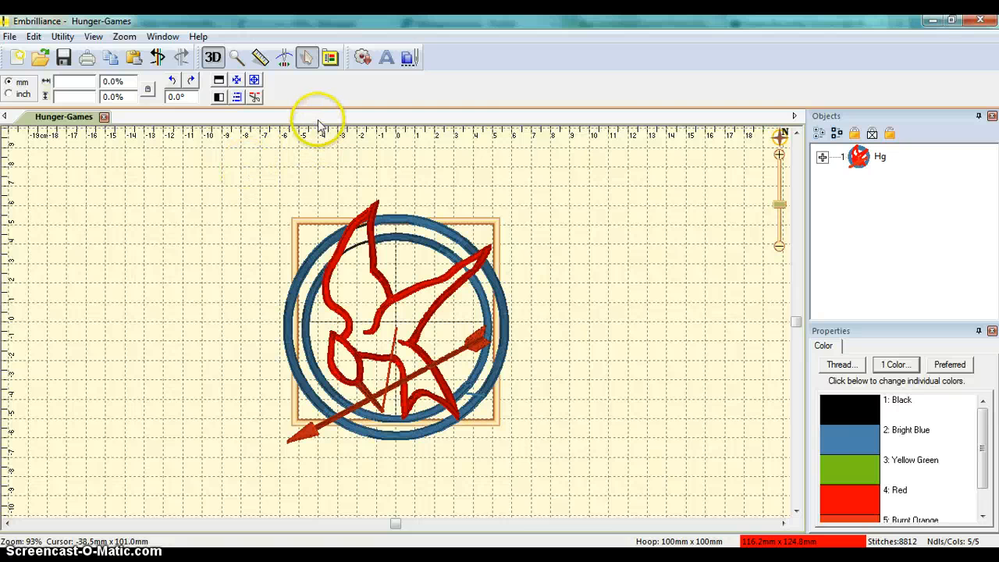
mouse_move(238, 144)
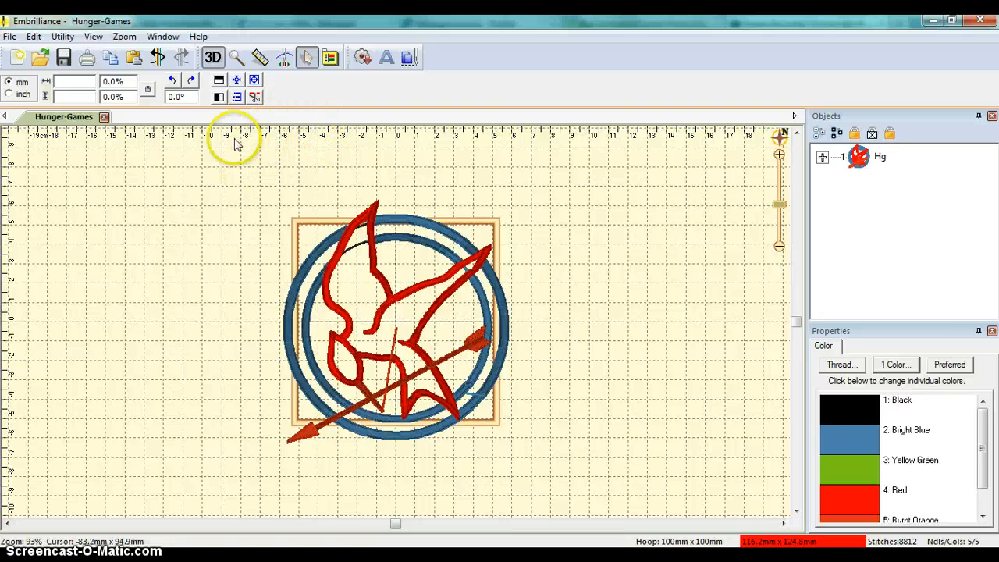